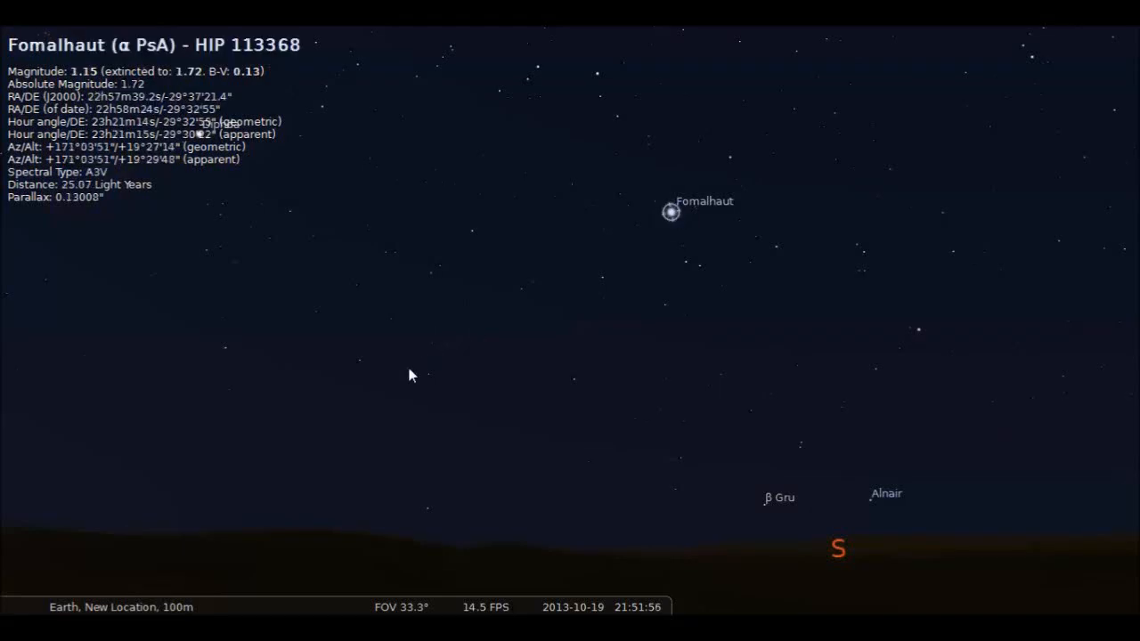
mouse_move(481, 435)
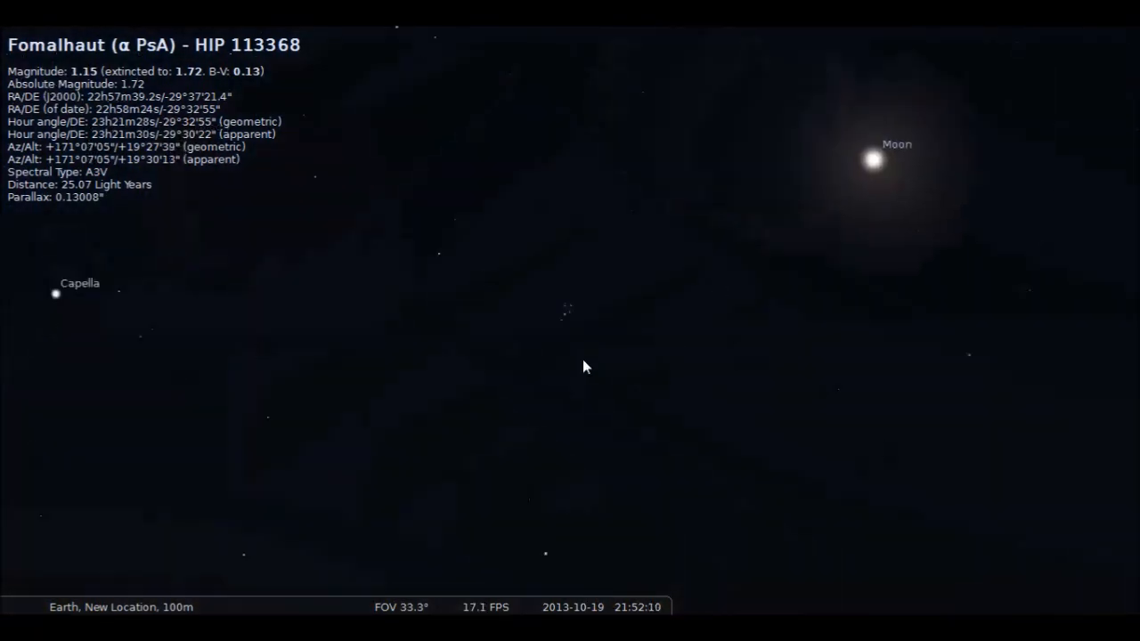
Look around the sky toward the southern horizon and east toward the Moon
scroll("up", 3)
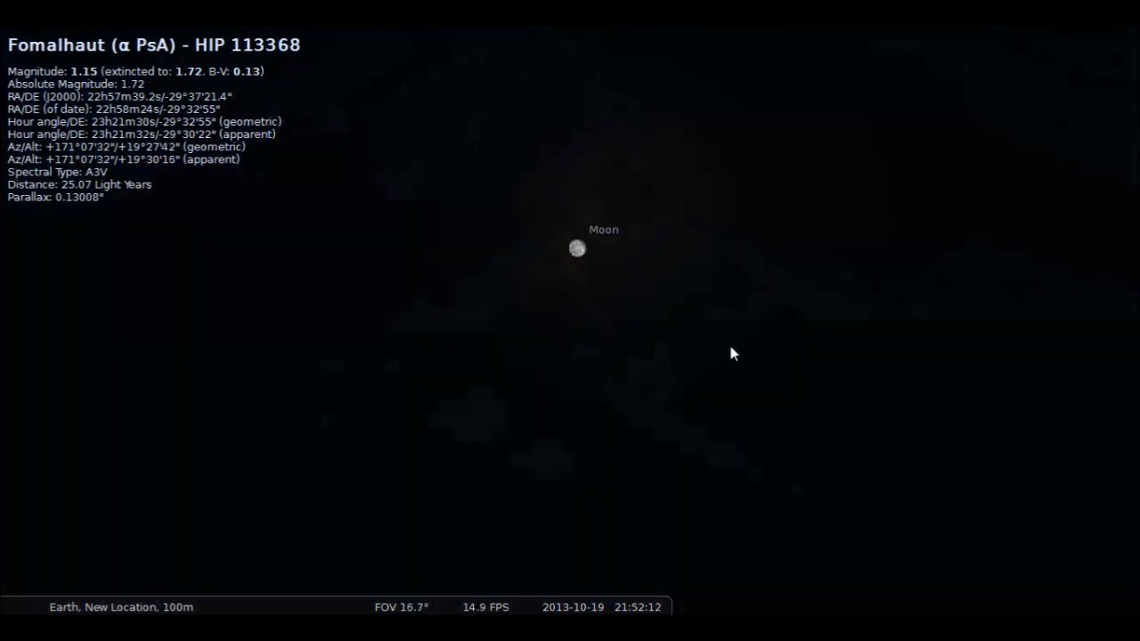
scroll("down", 3)
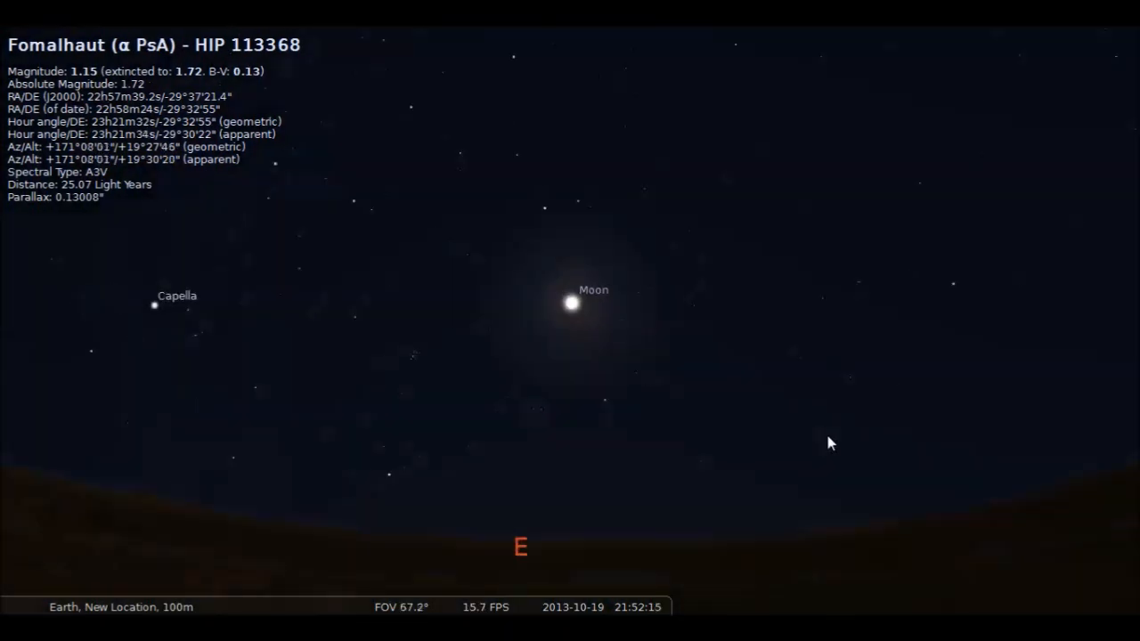
left_click_drag(827, 444, 412, 402)
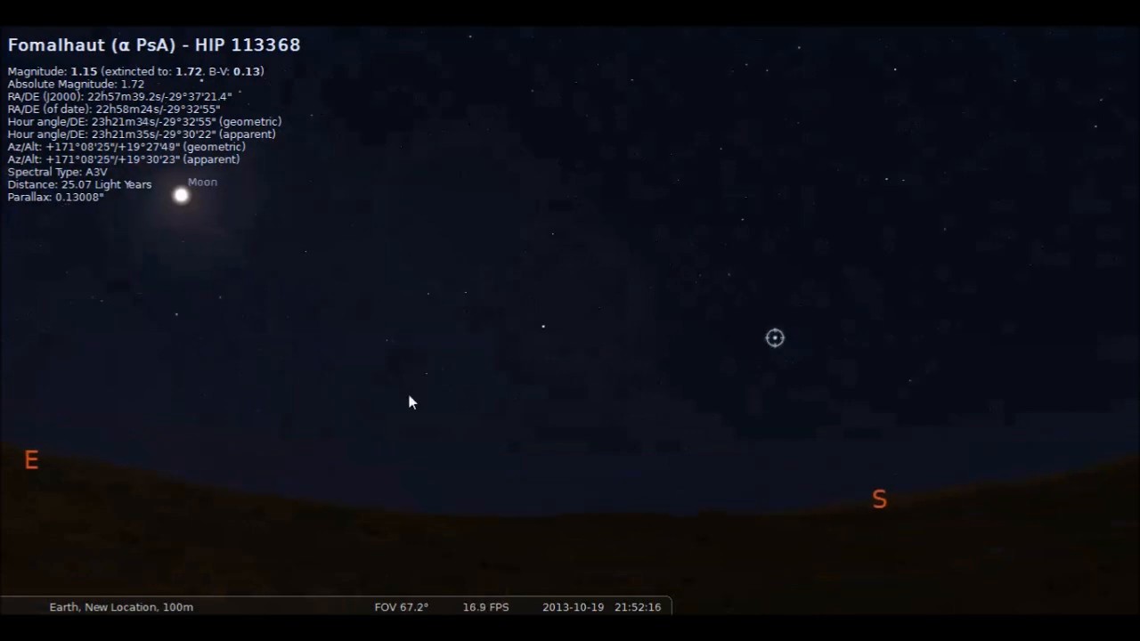
left_click_drag(412, 401, 502, 390)
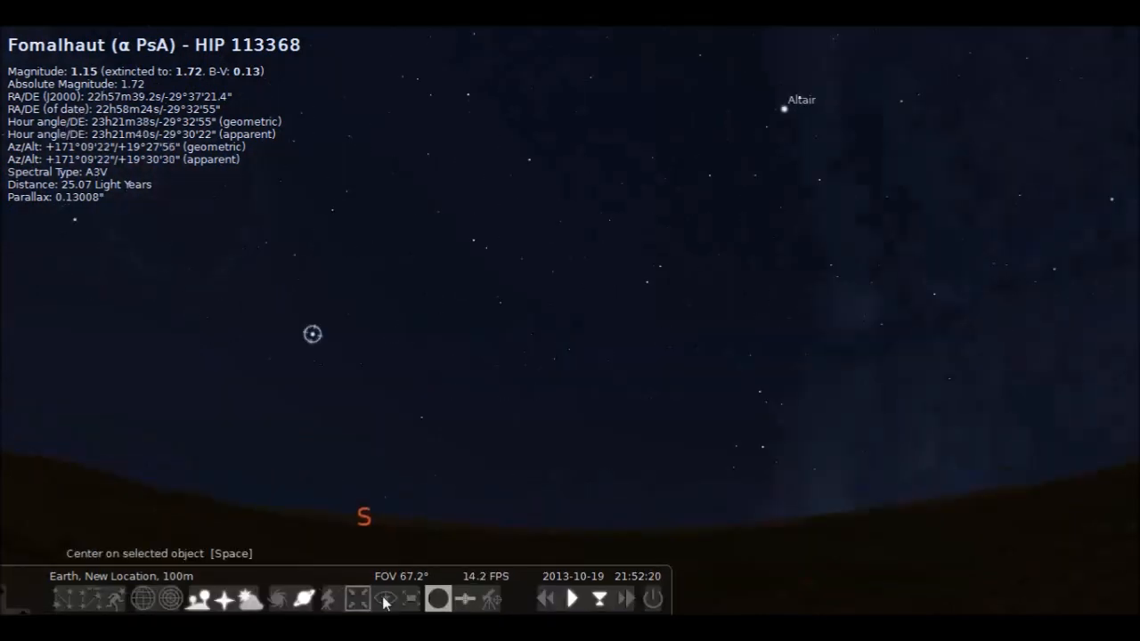
mouse_move(492, 599)
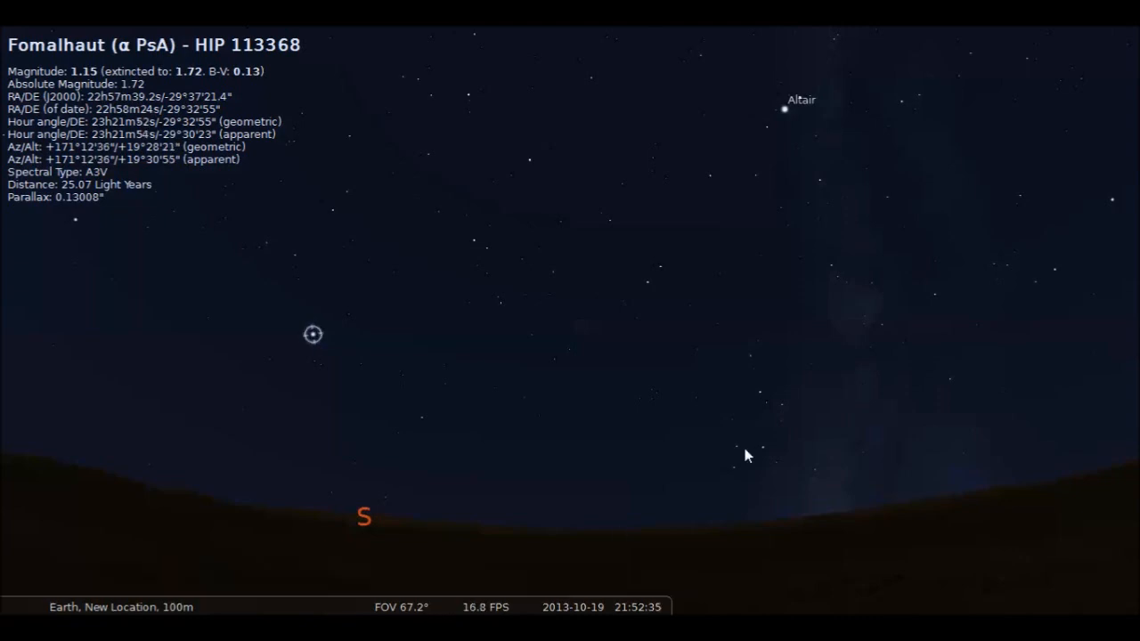
left_click_drag(746, 455, 320, 481)
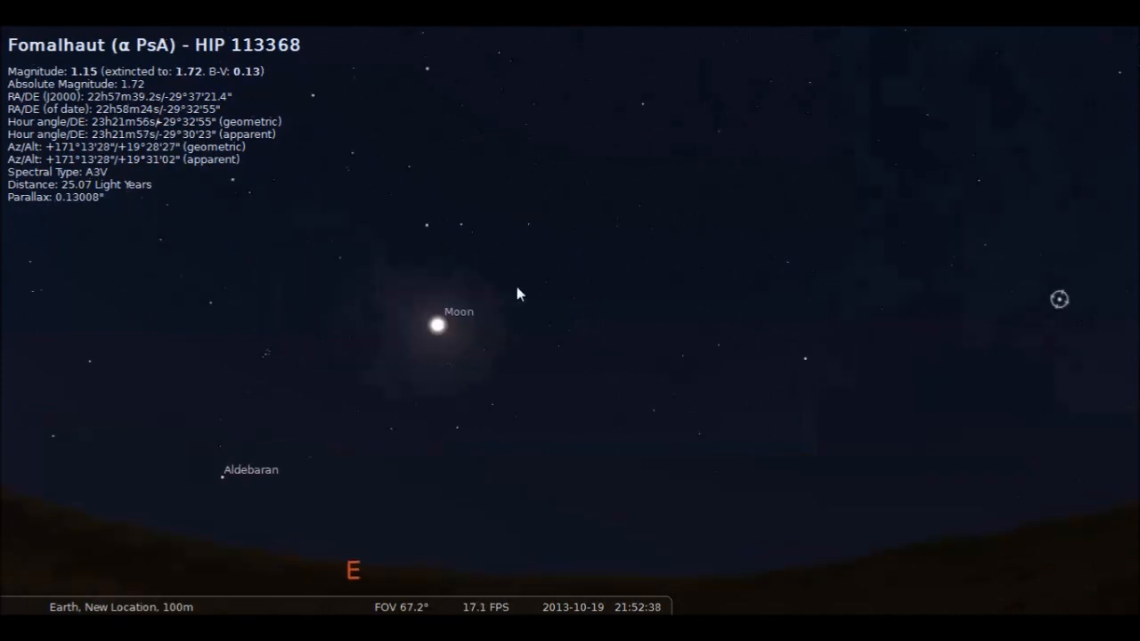
scroll("up", 3)
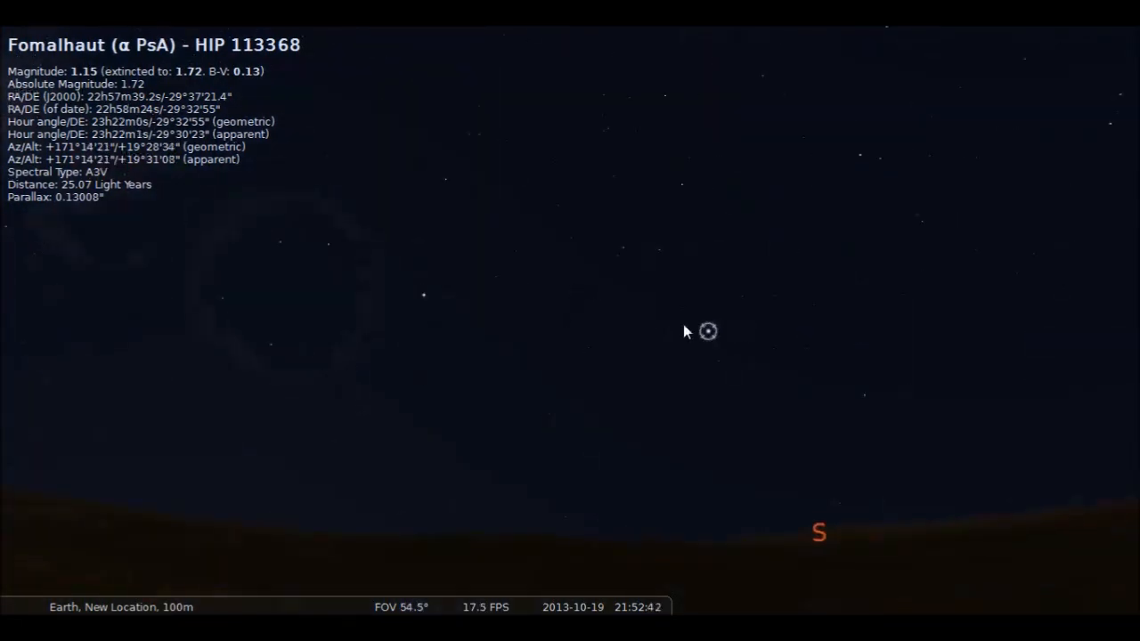
scroll("up", 3)
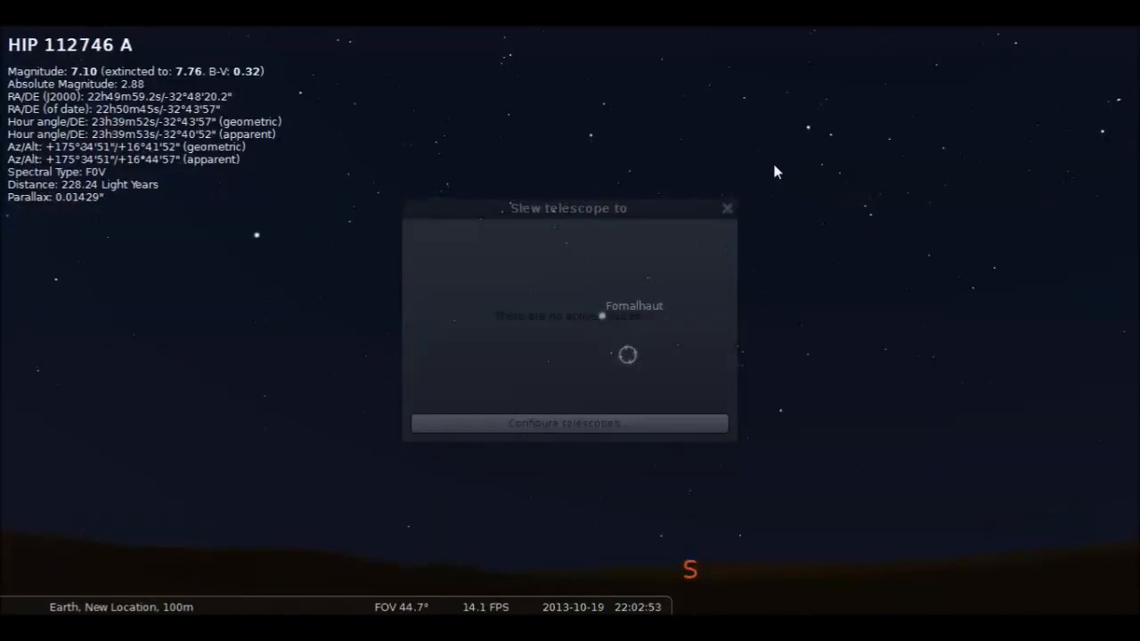
mouse_move(743, 207)
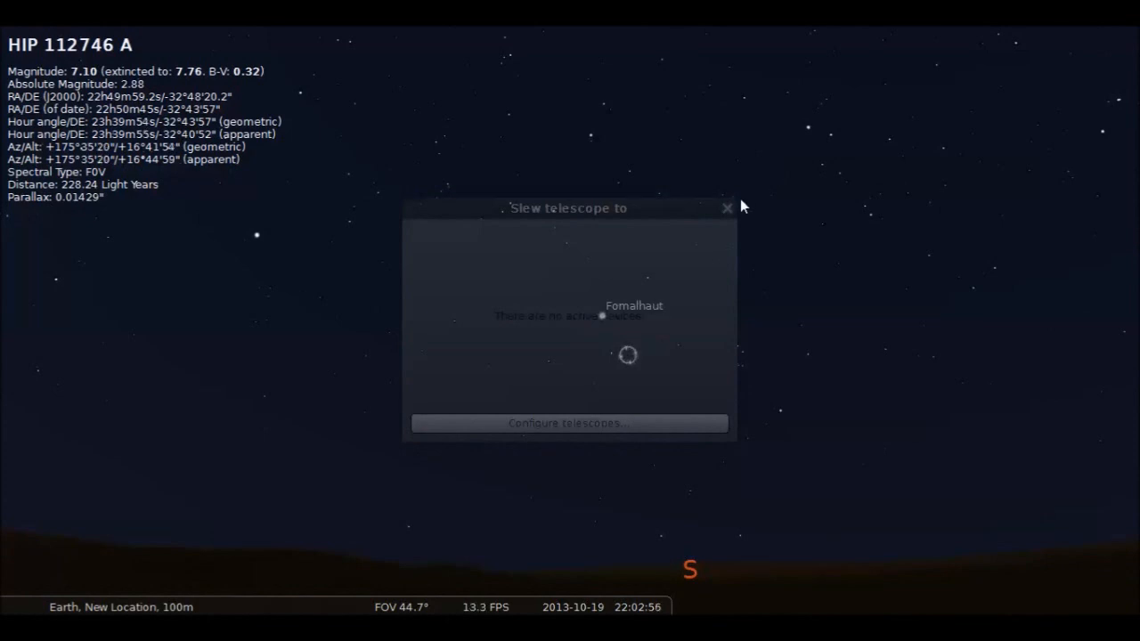
Close and reopen the telescope slew window, then bring up telescope configuration
left_click(727, 208)
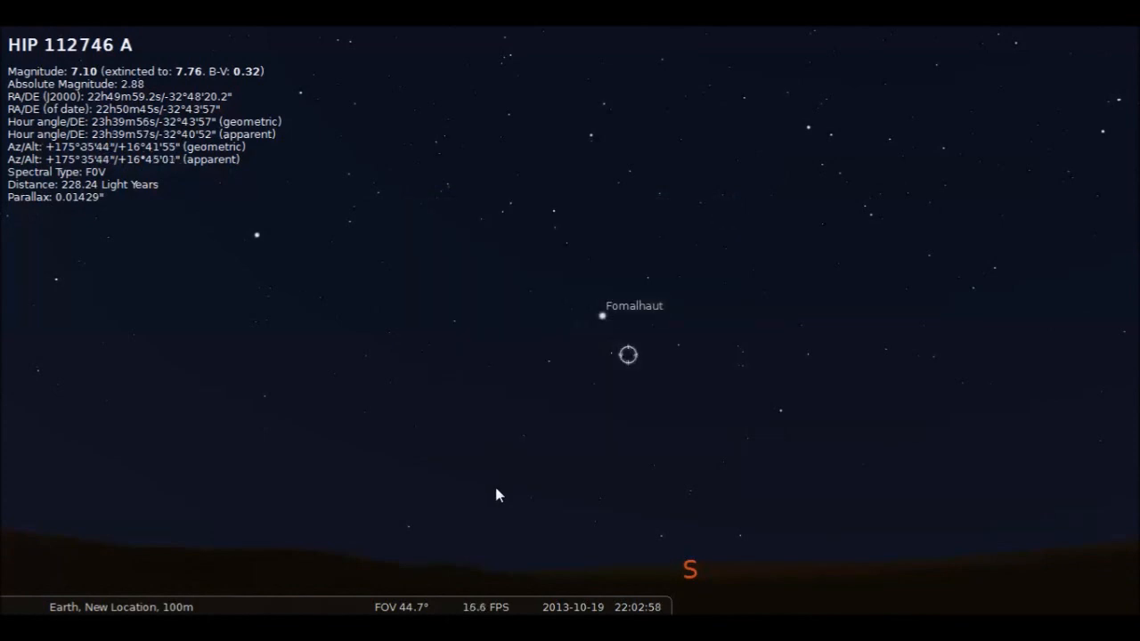
mouse_move(491, 597)
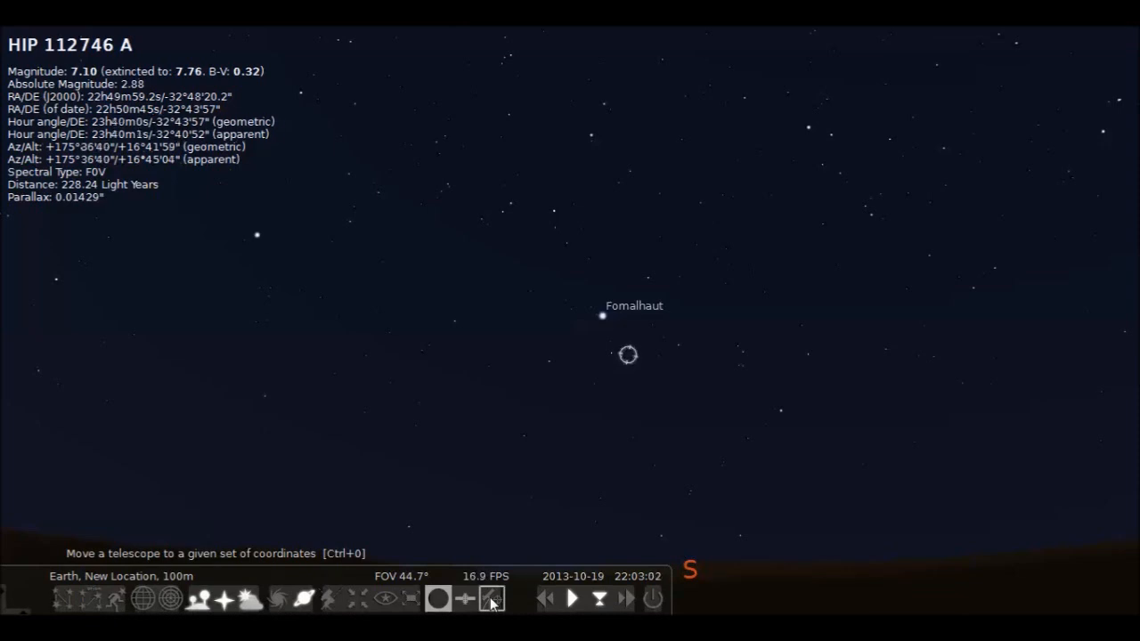
left_click(491, 597)
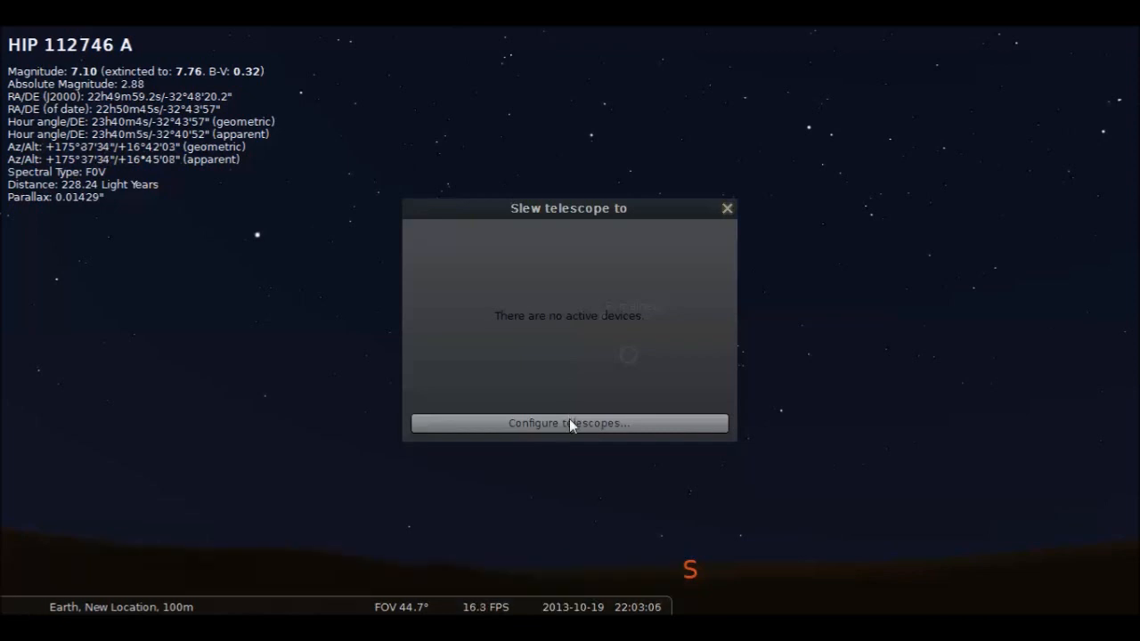
left_click(568, 423)
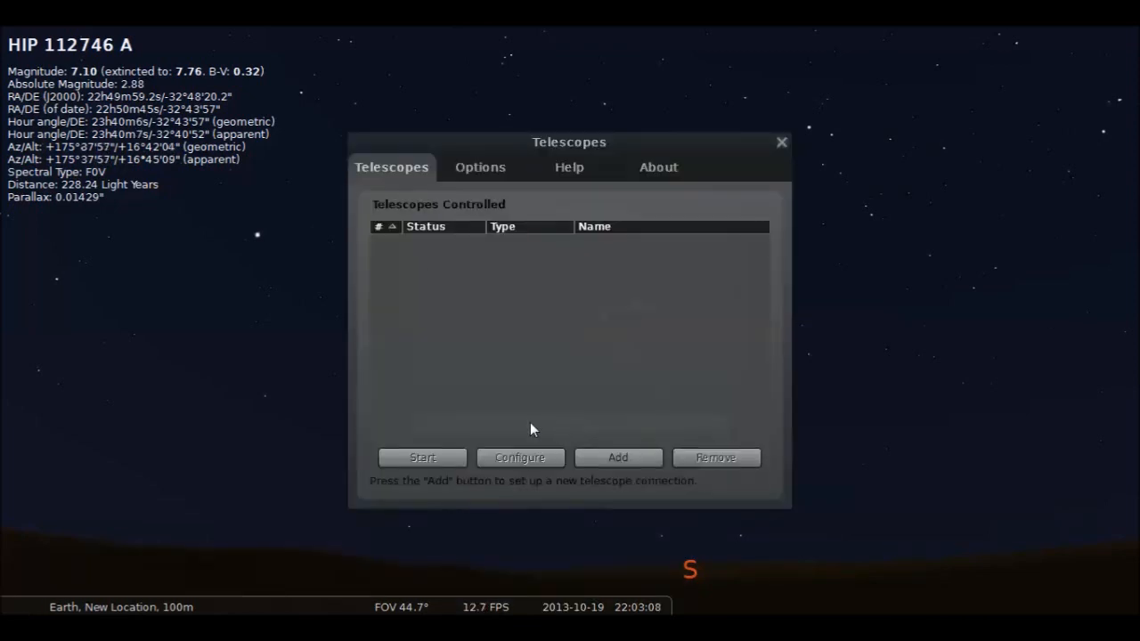
Add a Celestron 8SE telescope as Celestron NexStar (compatible) on serial port COM6
left_click(618, 456)
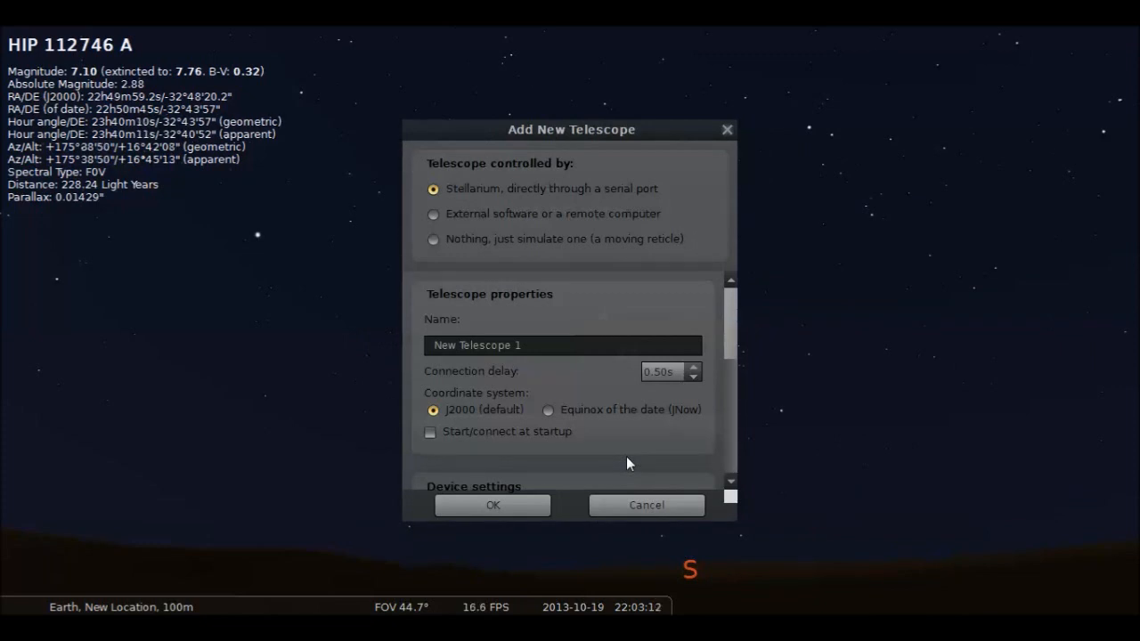
mouse_move(494, 200)
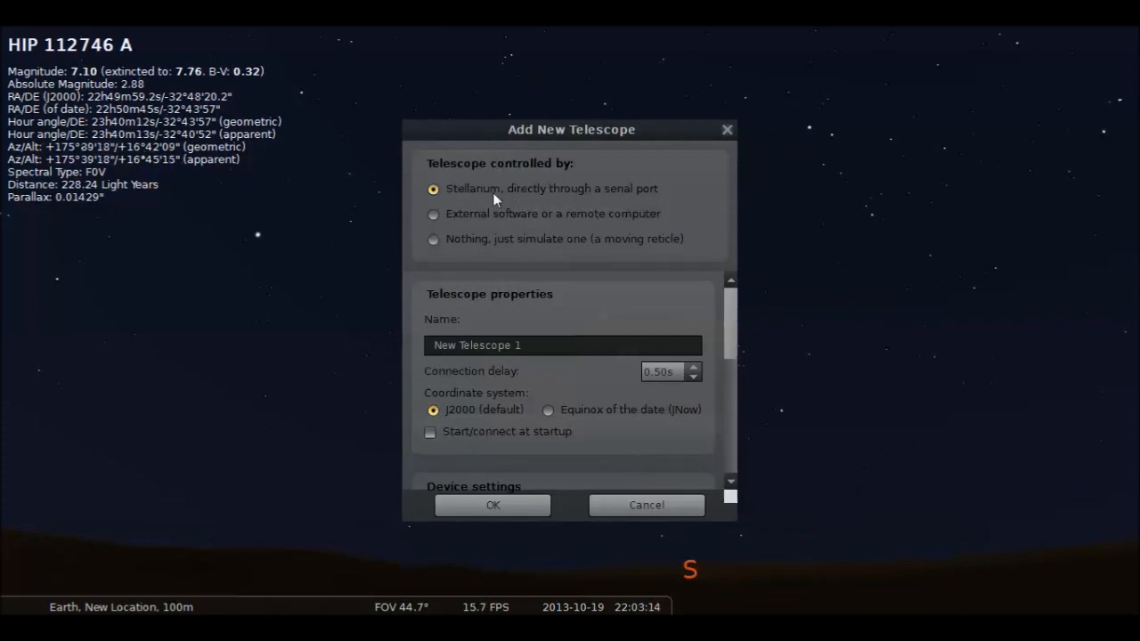
mouse_move(672, 211)
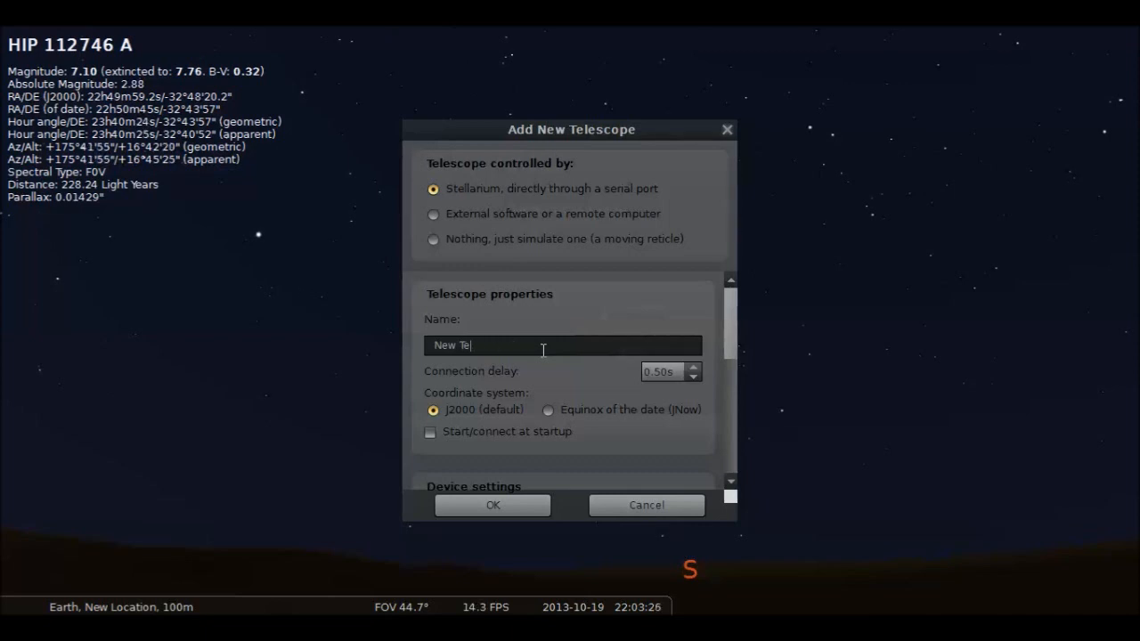
type("Celestron 8SE")
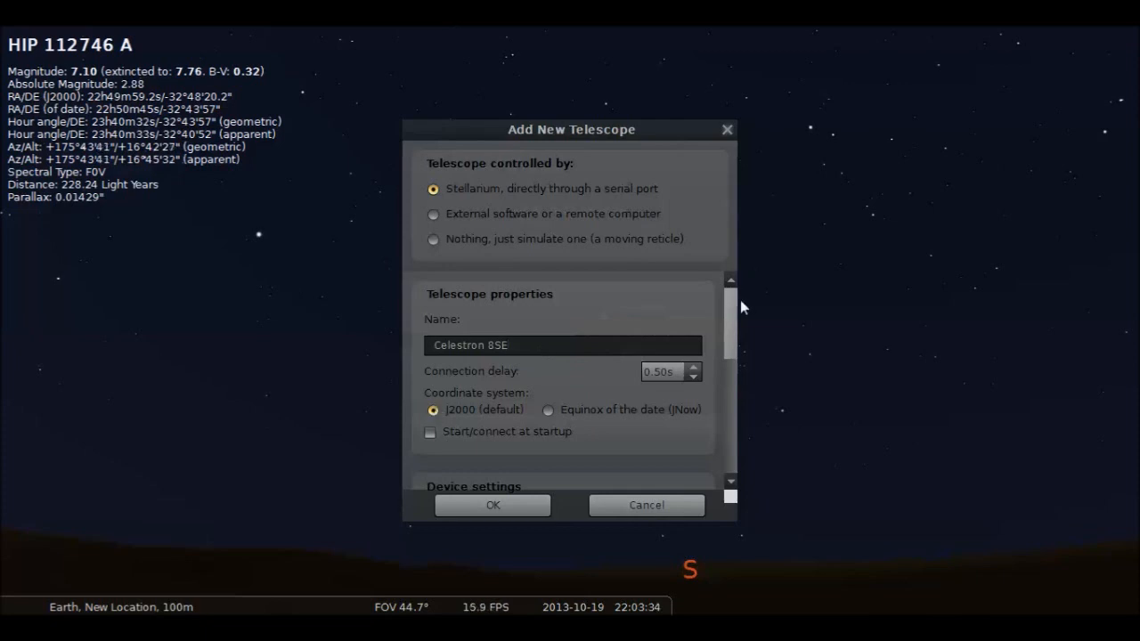
scroll("down", 3)
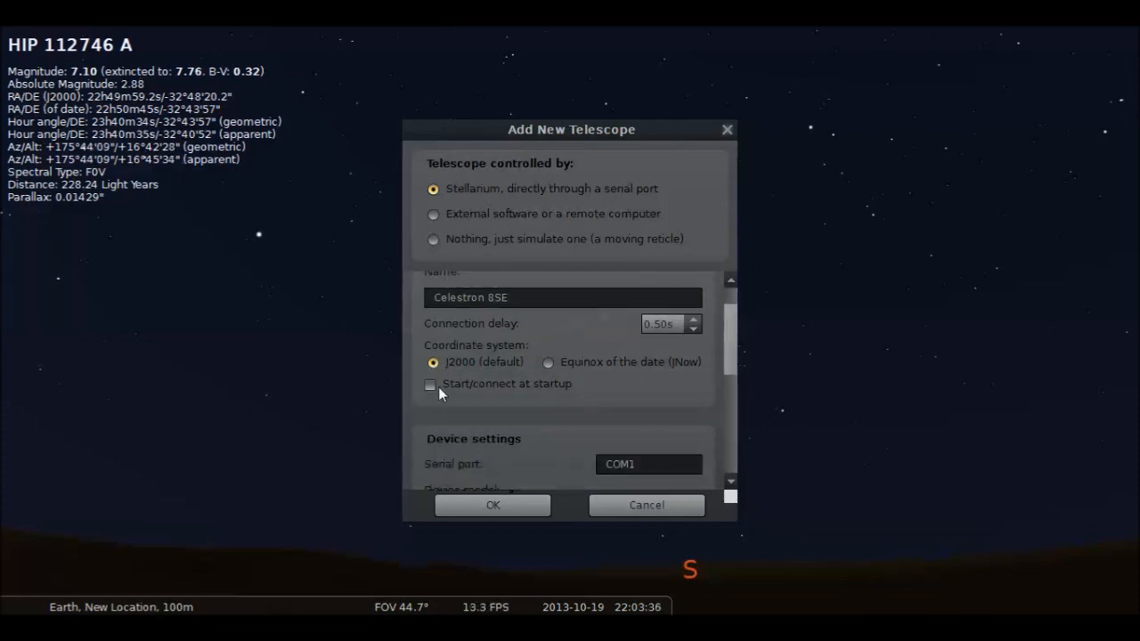
mouse_move(721, 369)
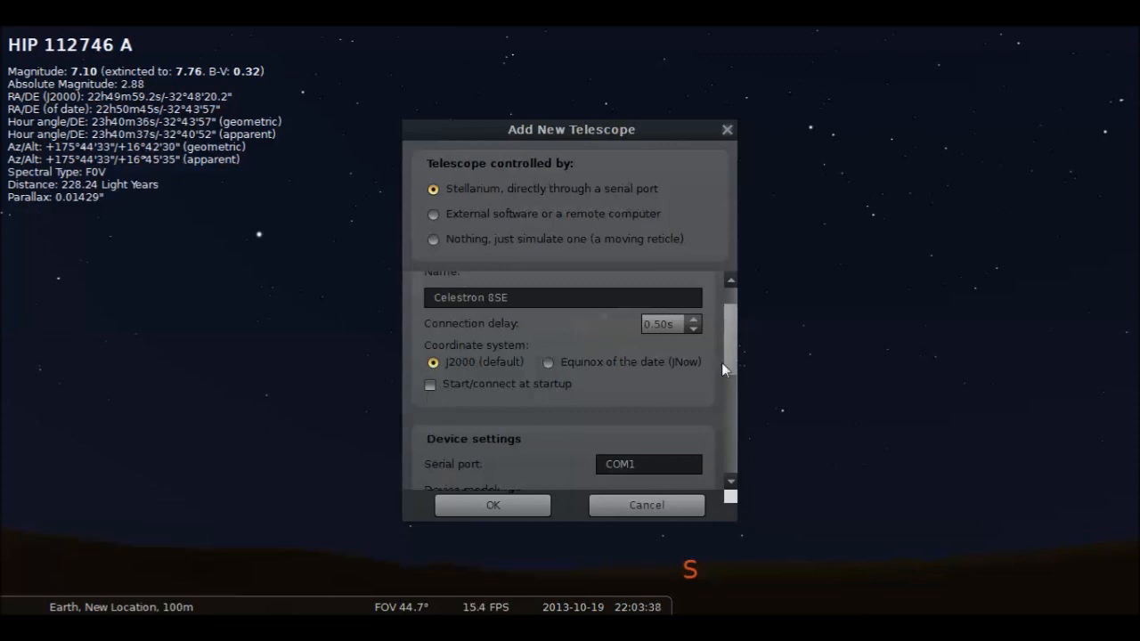
scroll("down", 3)
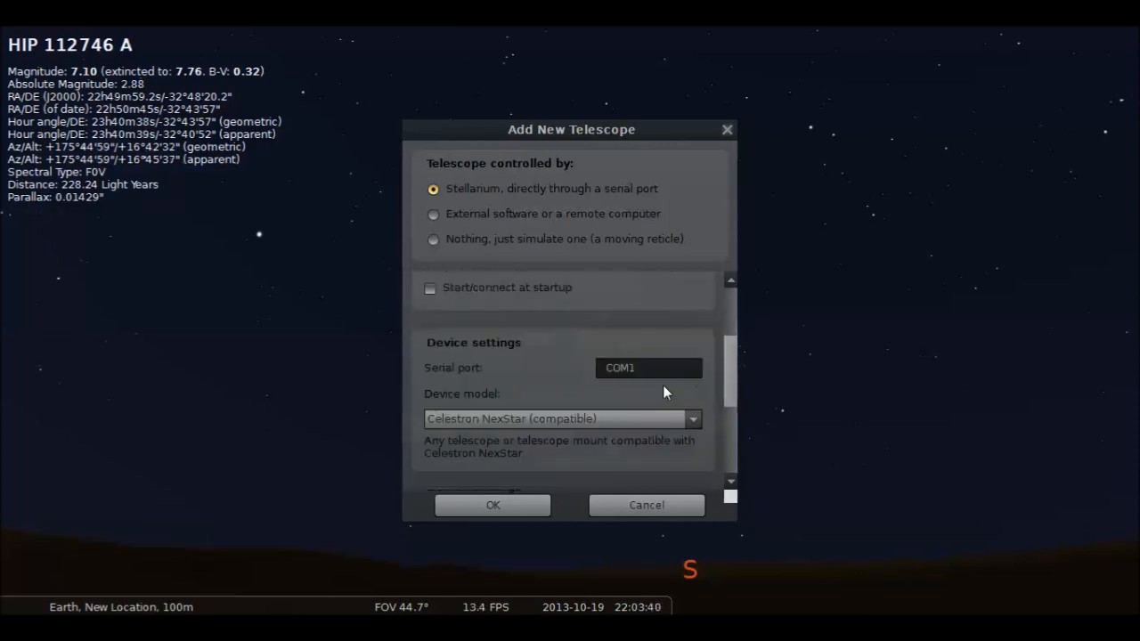
left_click(647, 368)
type("6")
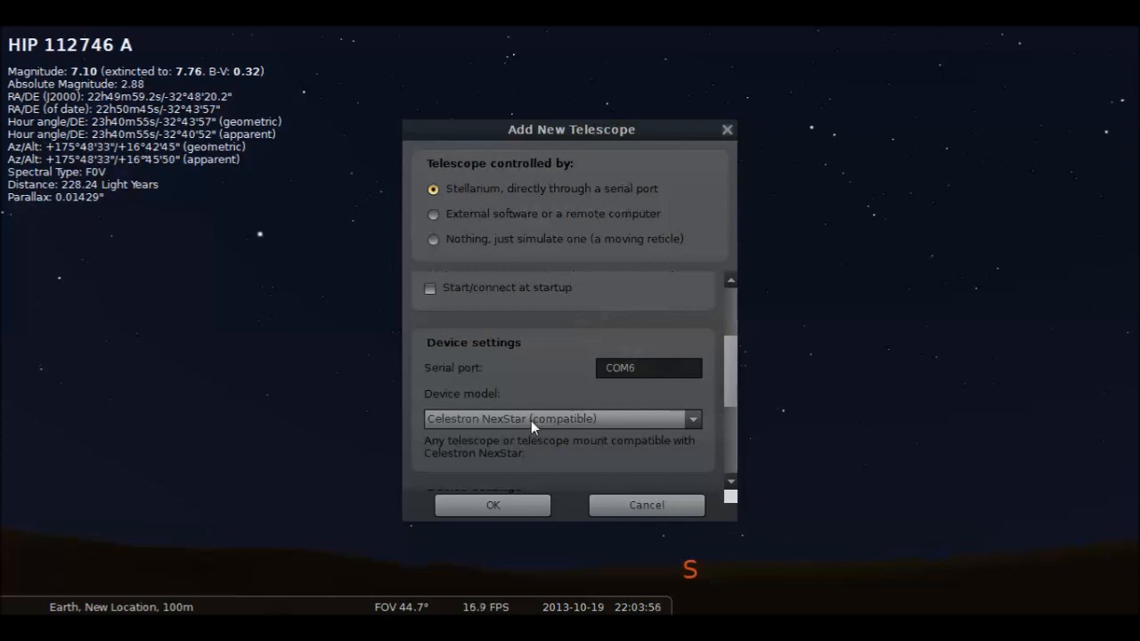
scroll("down", 3)
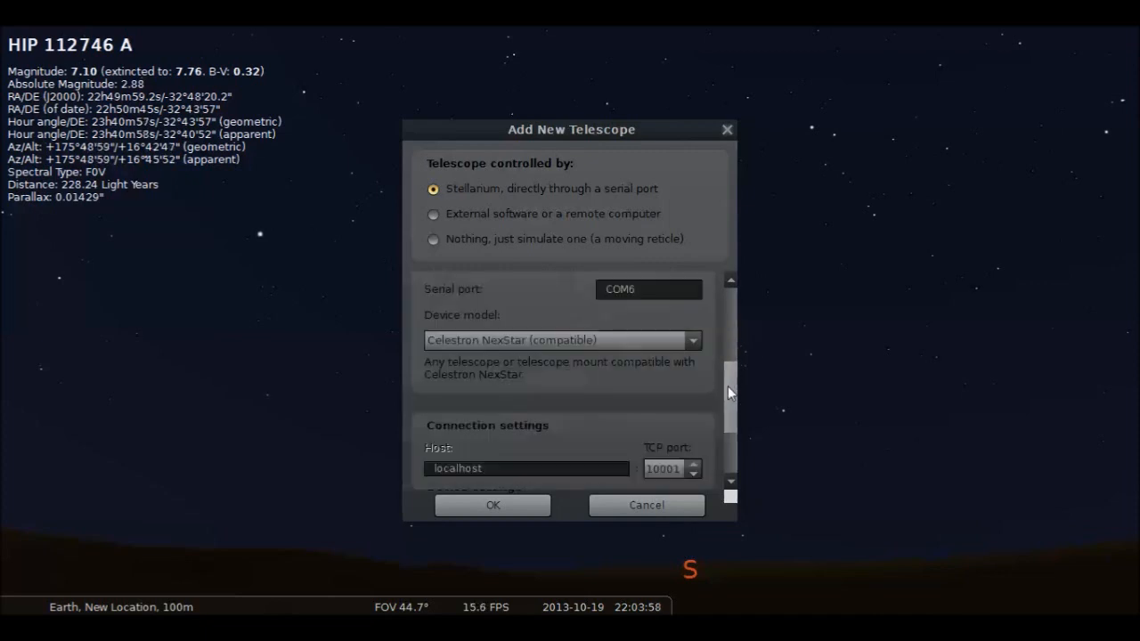
scroll("down", 3)
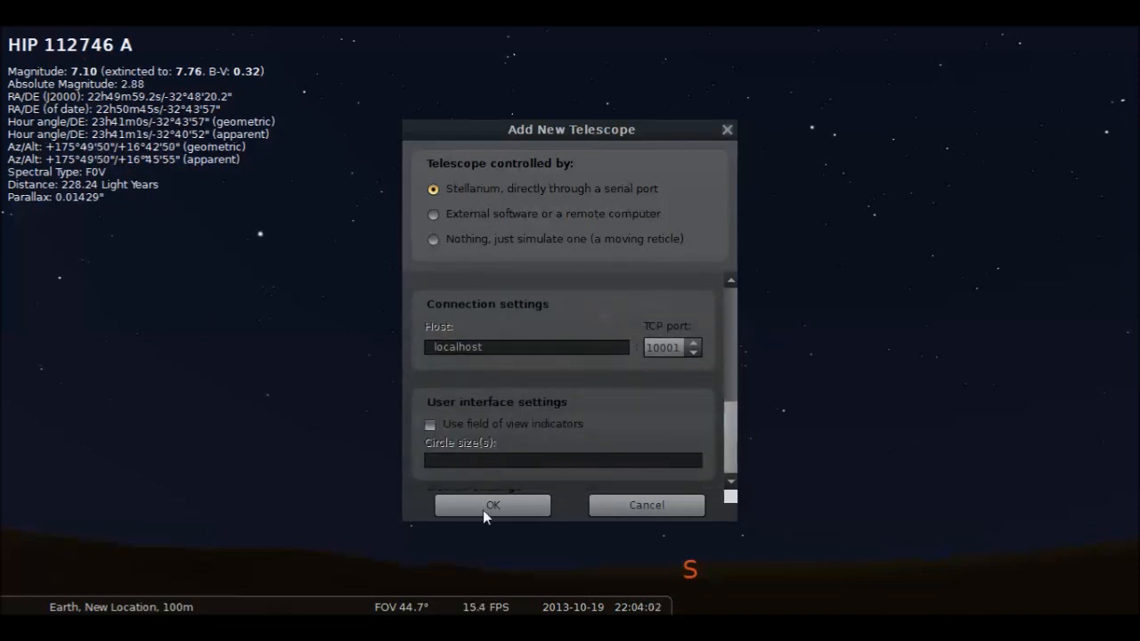
left_click(493, 505)
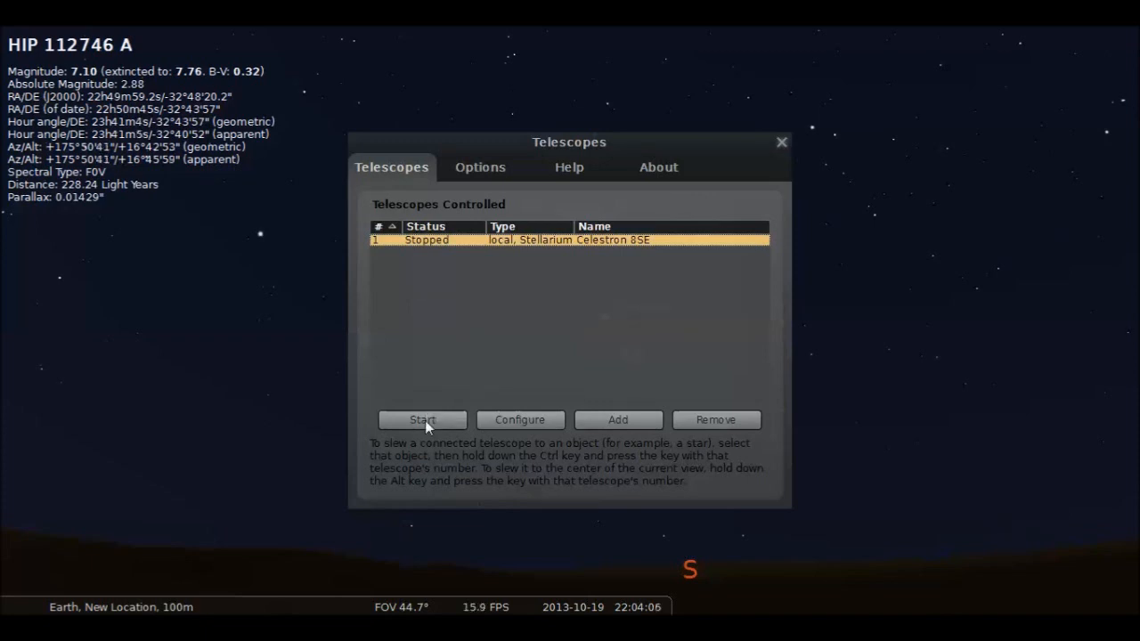
Start the Celestron 8SE connection and dismiss the Telescopes window
left_click(422, 420)
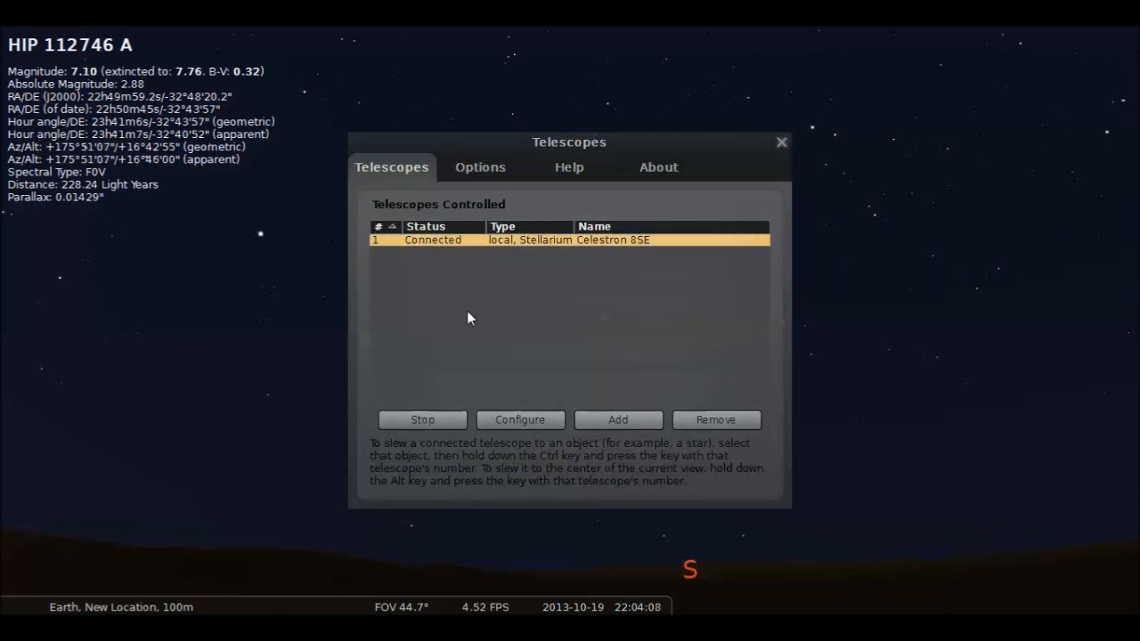
mouse_move(481, 262)
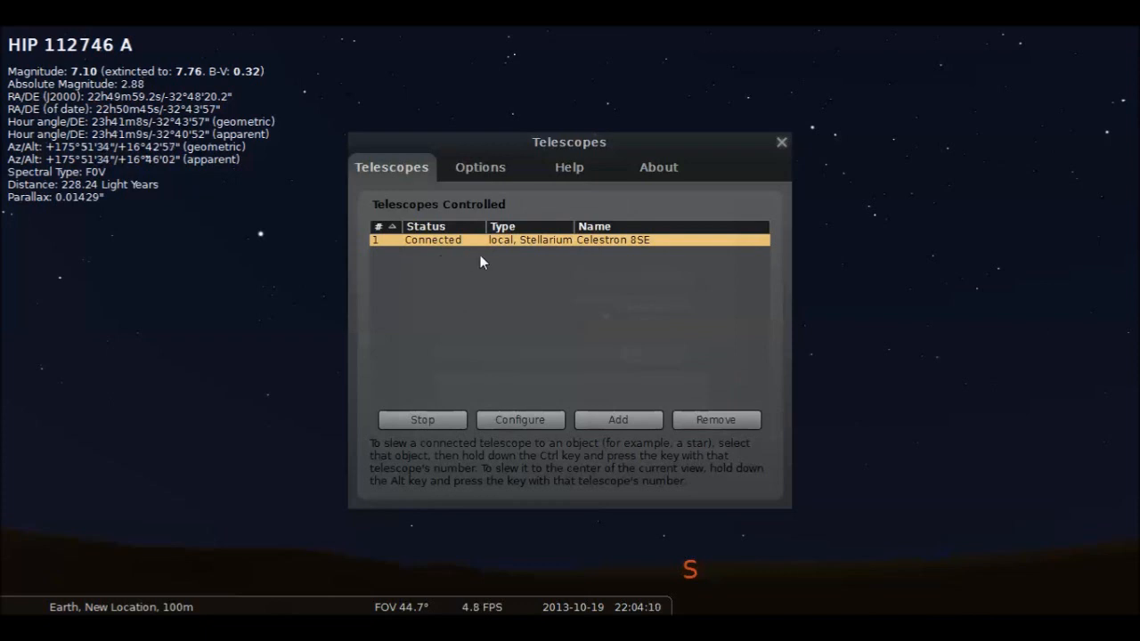
mouse_move(566, 252)
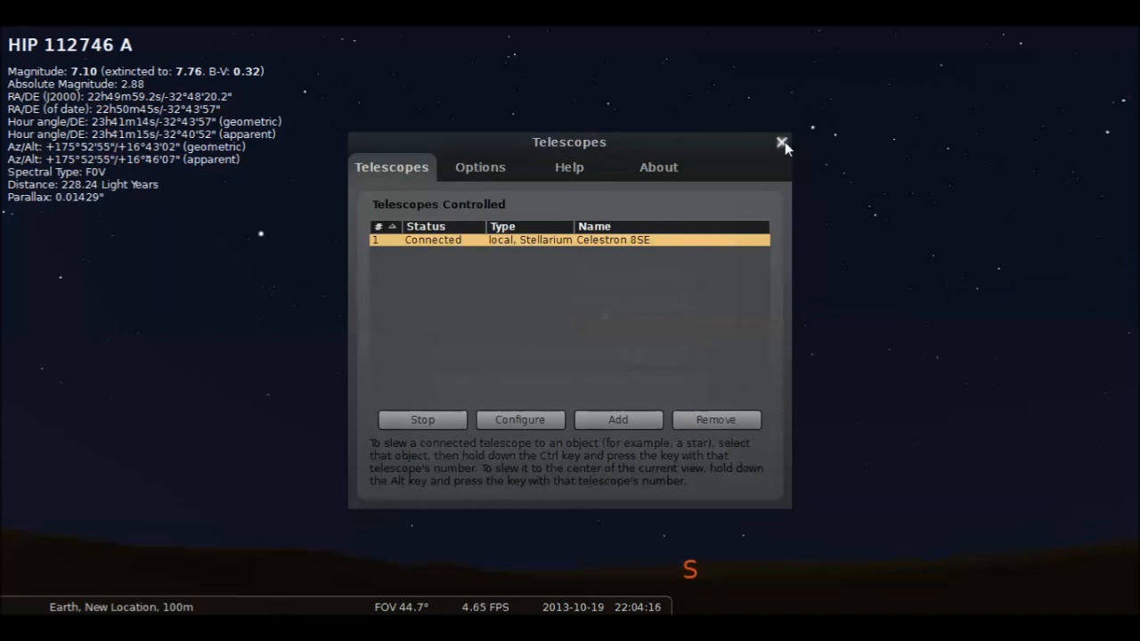
left_click(781, 143)
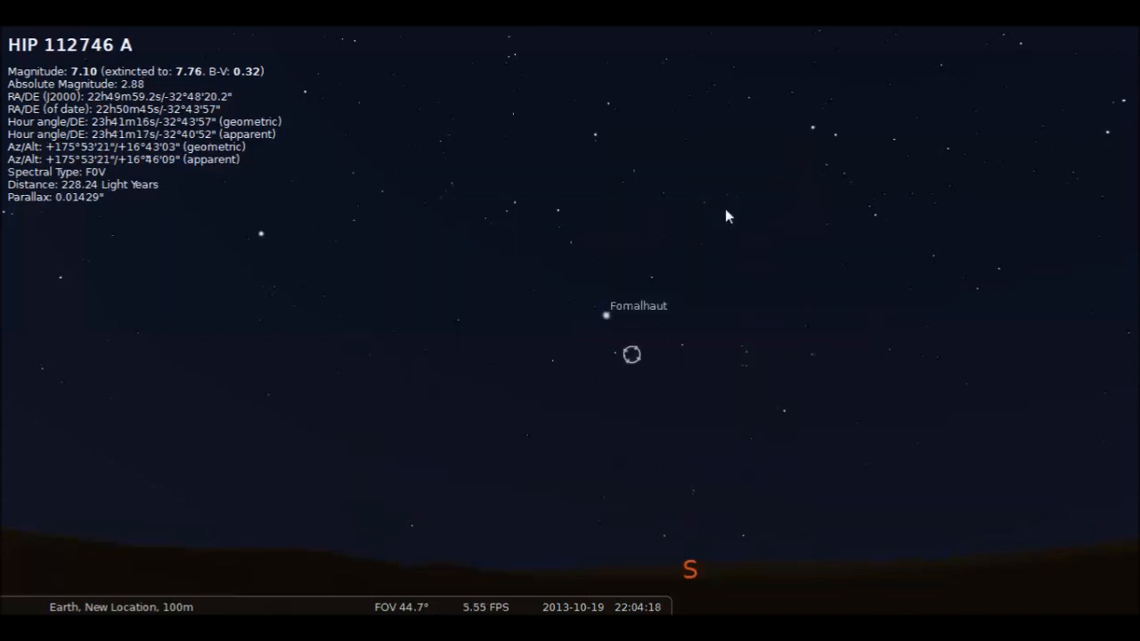
mouse_move(706, 215)
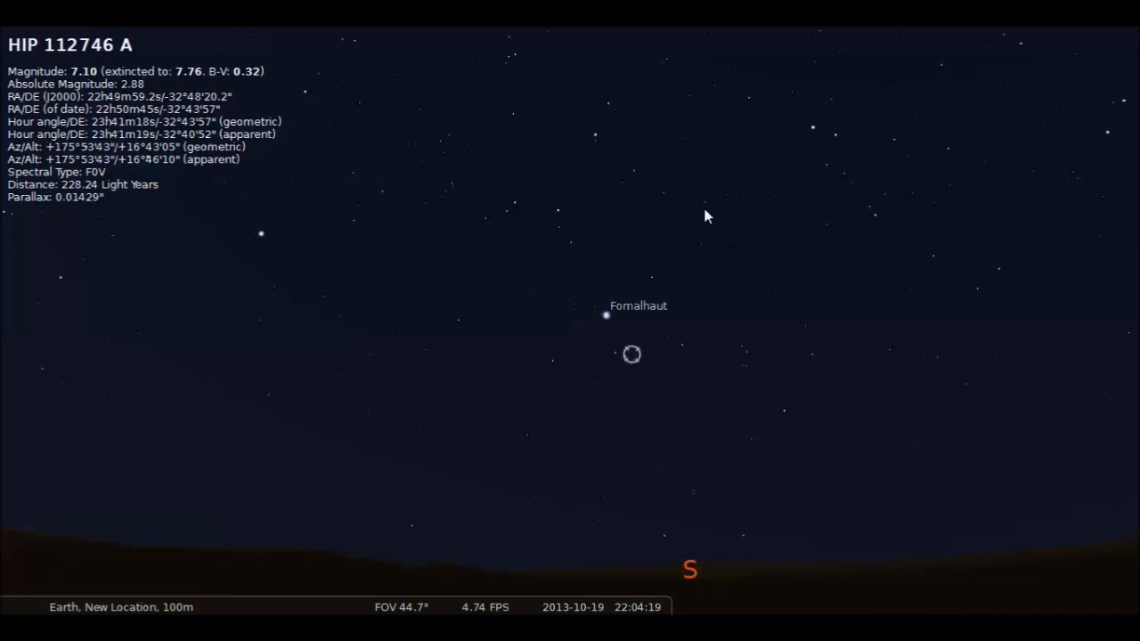
Pan past Capella to the reticle and select it, landing on open cluster NGC 1245
left_click_drag(708, 216, 305, 400)
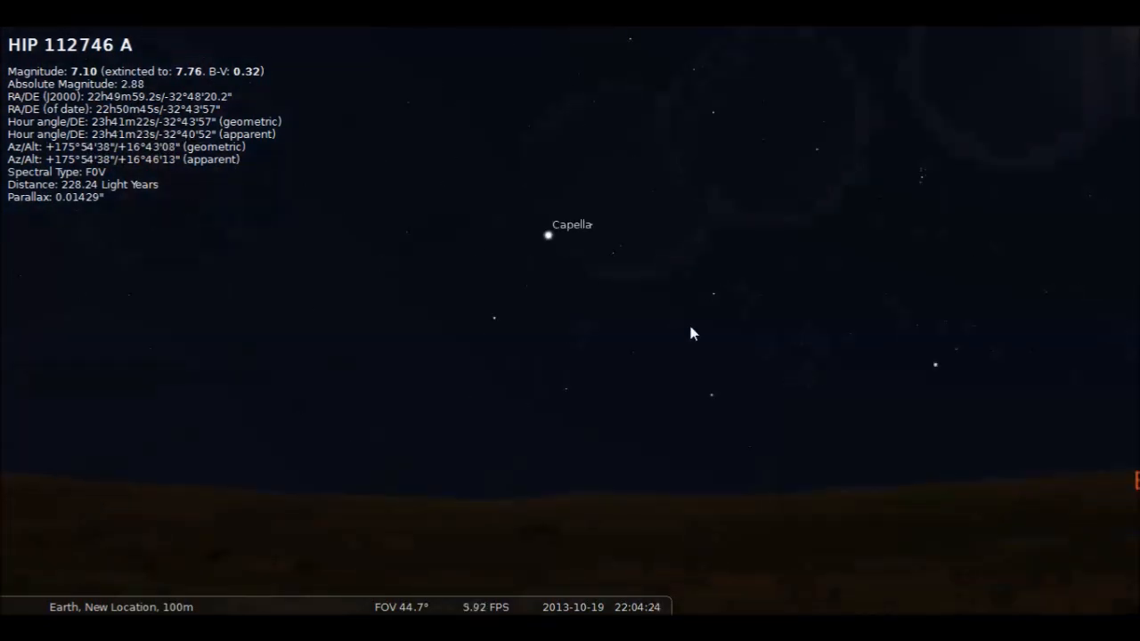
left_click_drag(694, 334, 854, 427)
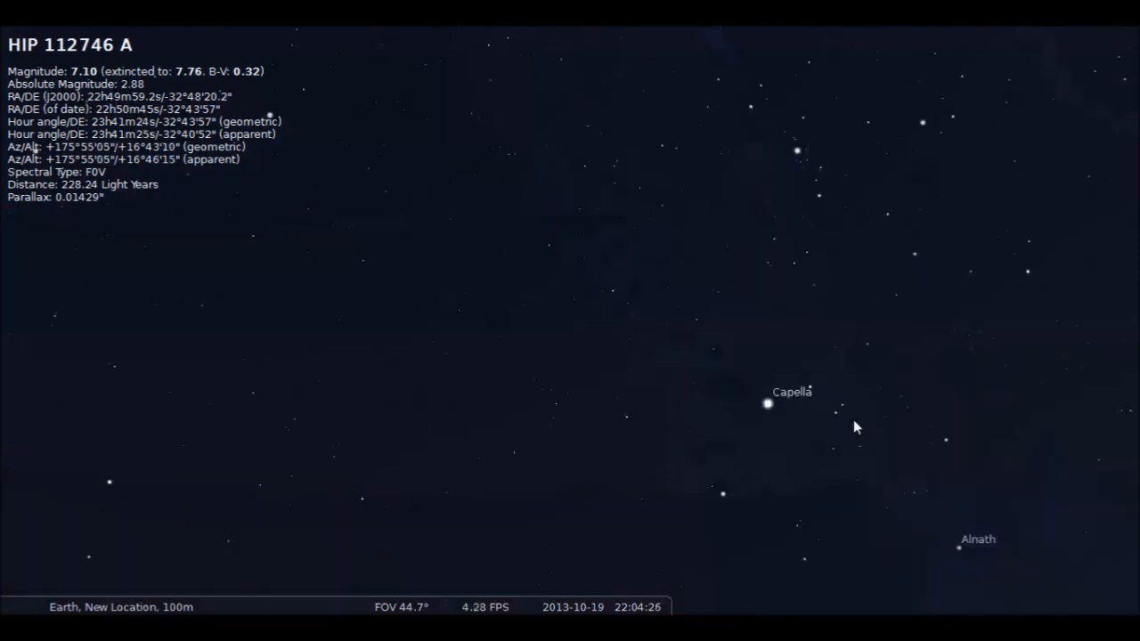
left_click_drag(855, 425, 769, 312)
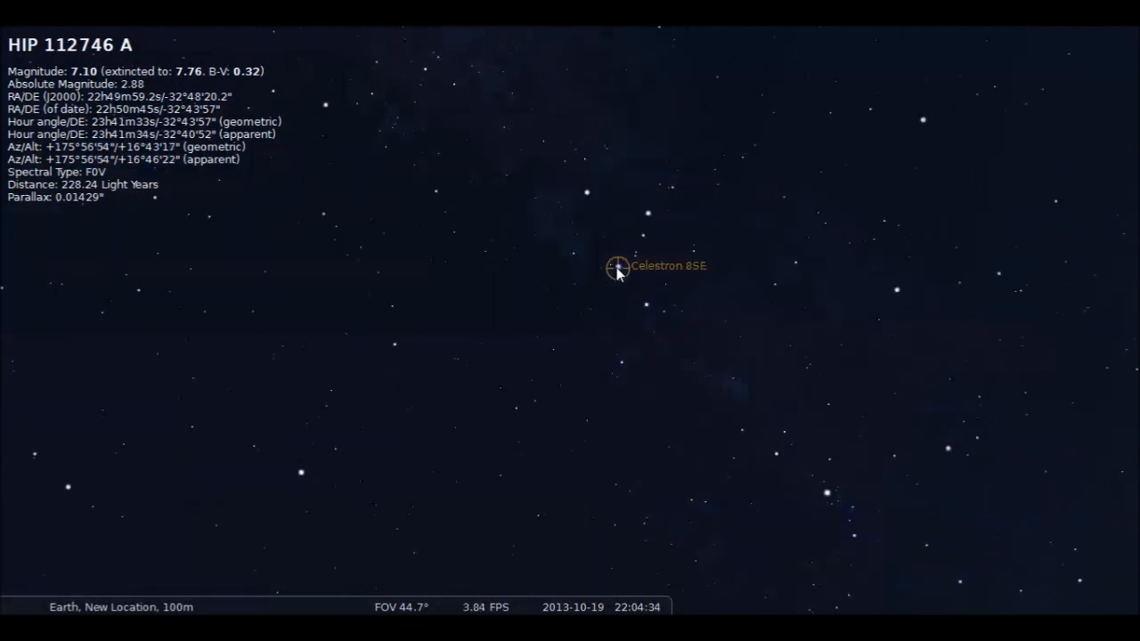
left_click(617, 267)
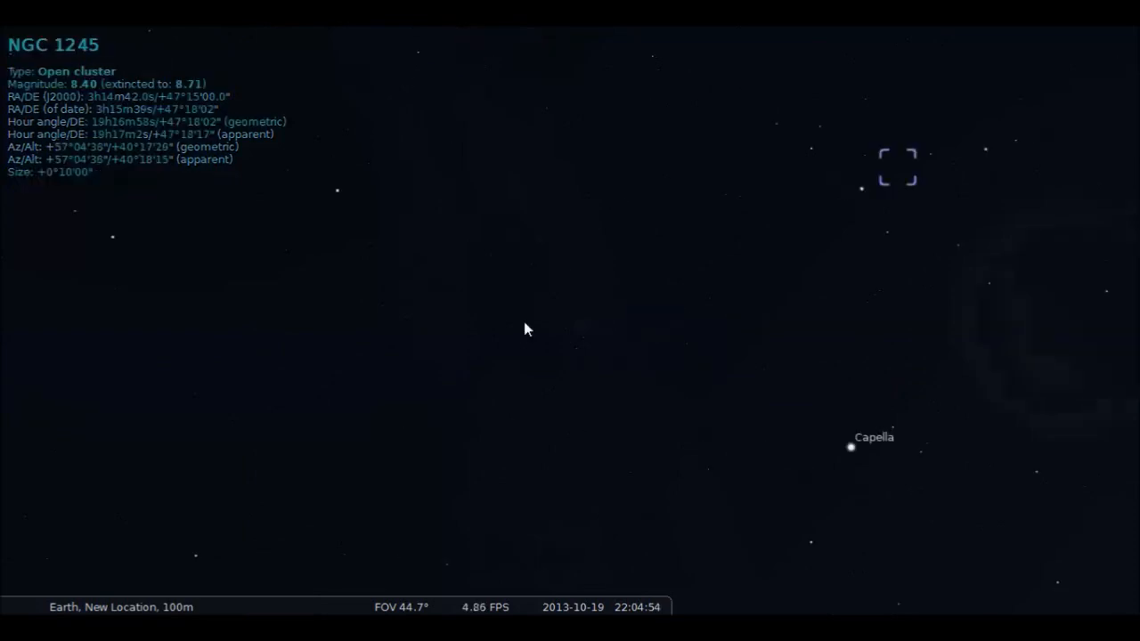
Pan up and select Polaris as the telescope's target
left_click_drag(525, 330, 496, 198)
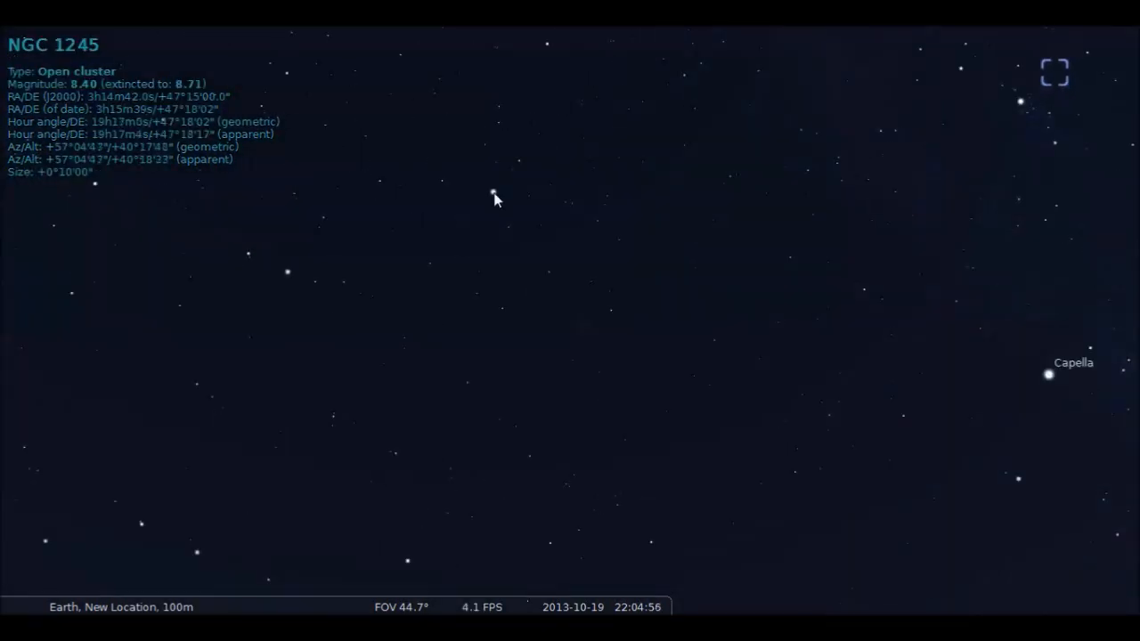
left_click(492, 192)
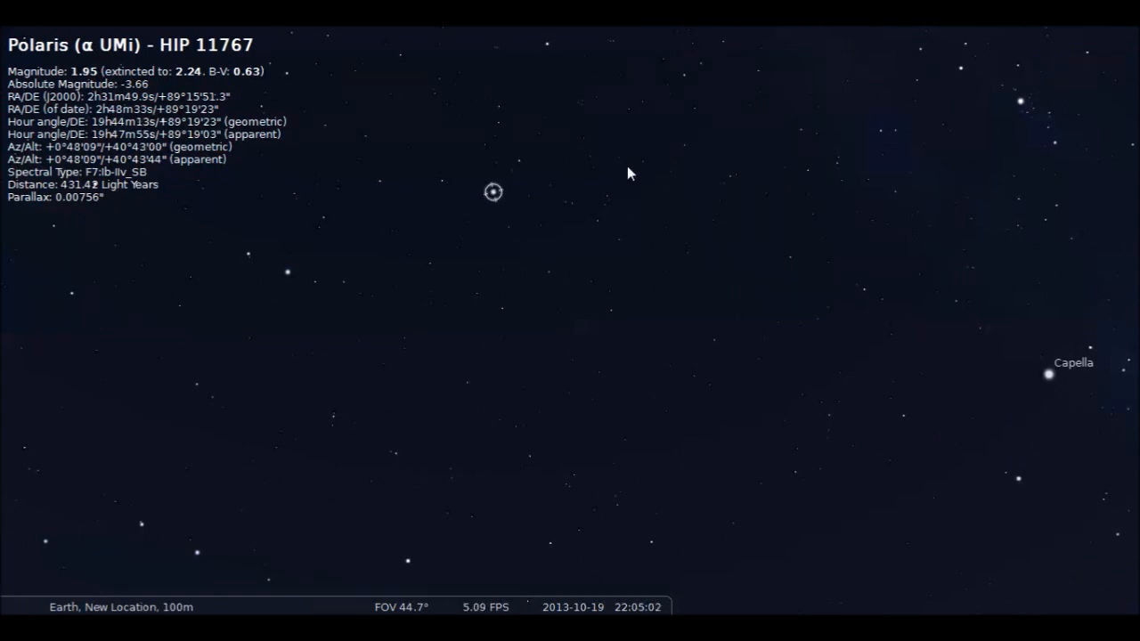
mouse_move(733, 173)
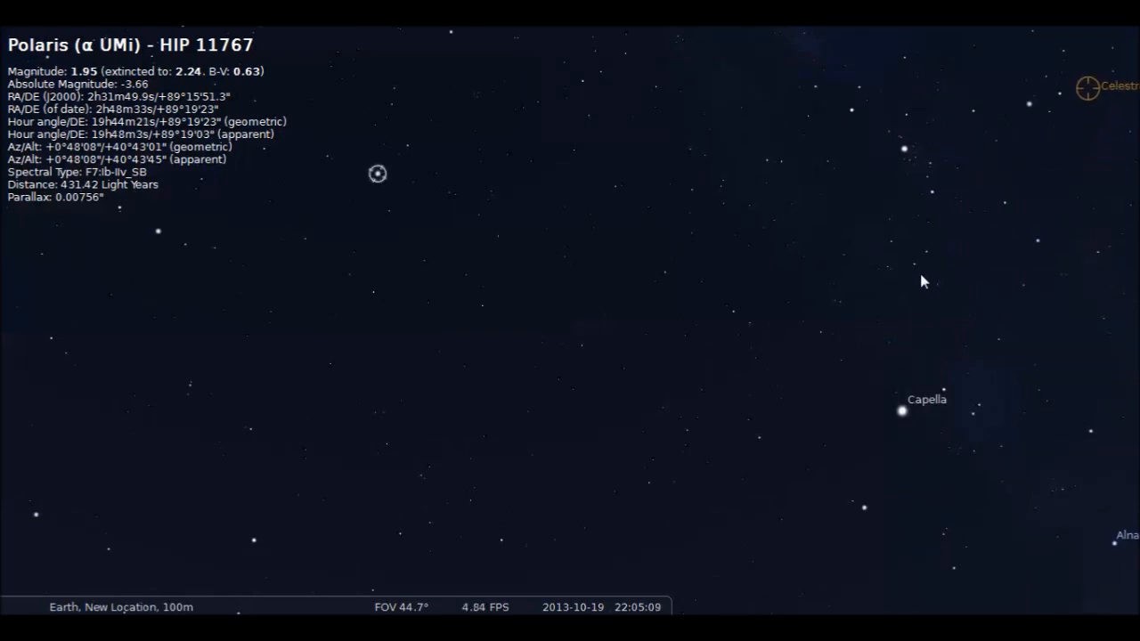
Repeatedly pan to keep the moving reticle on screen until it nears Venus and Antares
left_click_drag(923, 280, 623, 243)
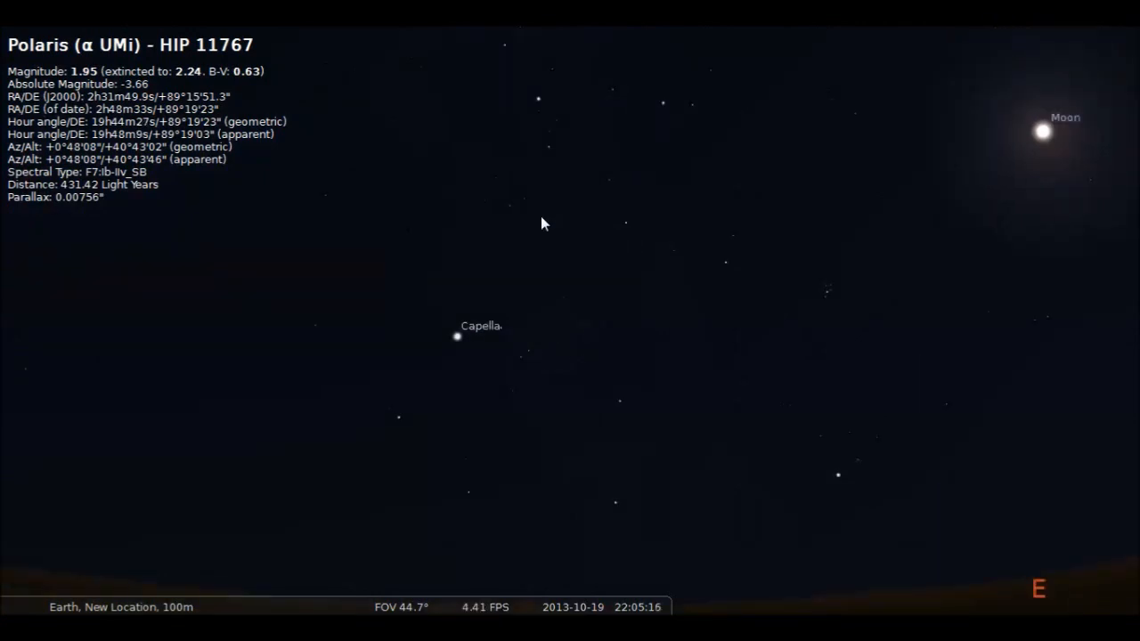
mouse_move(519, 220)
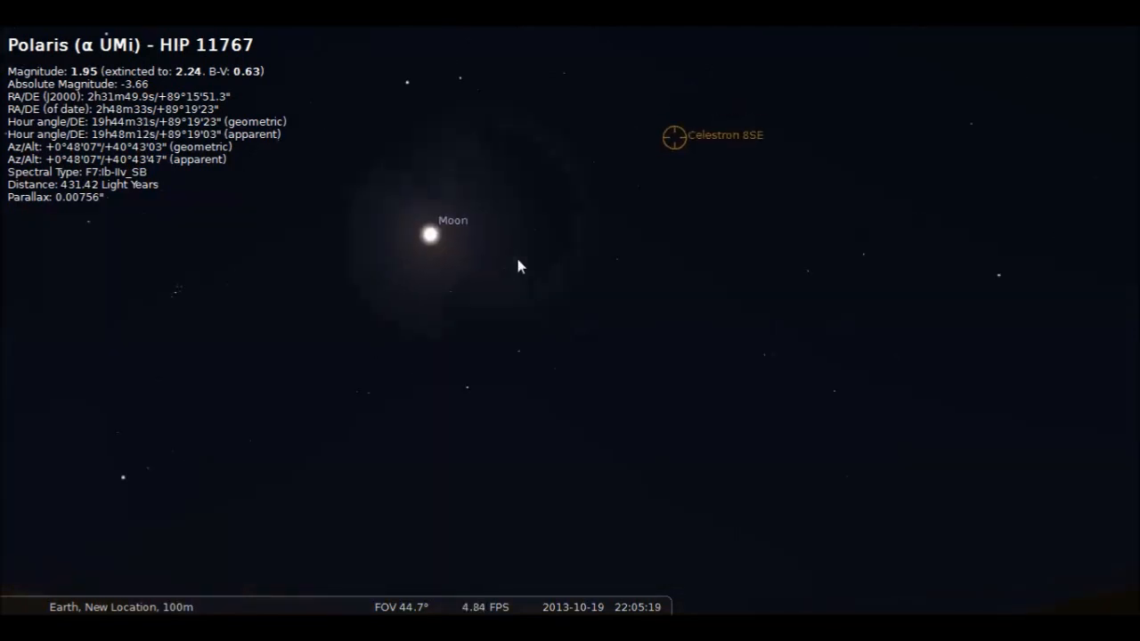
left_click_drag(520, 265, 333, 271)
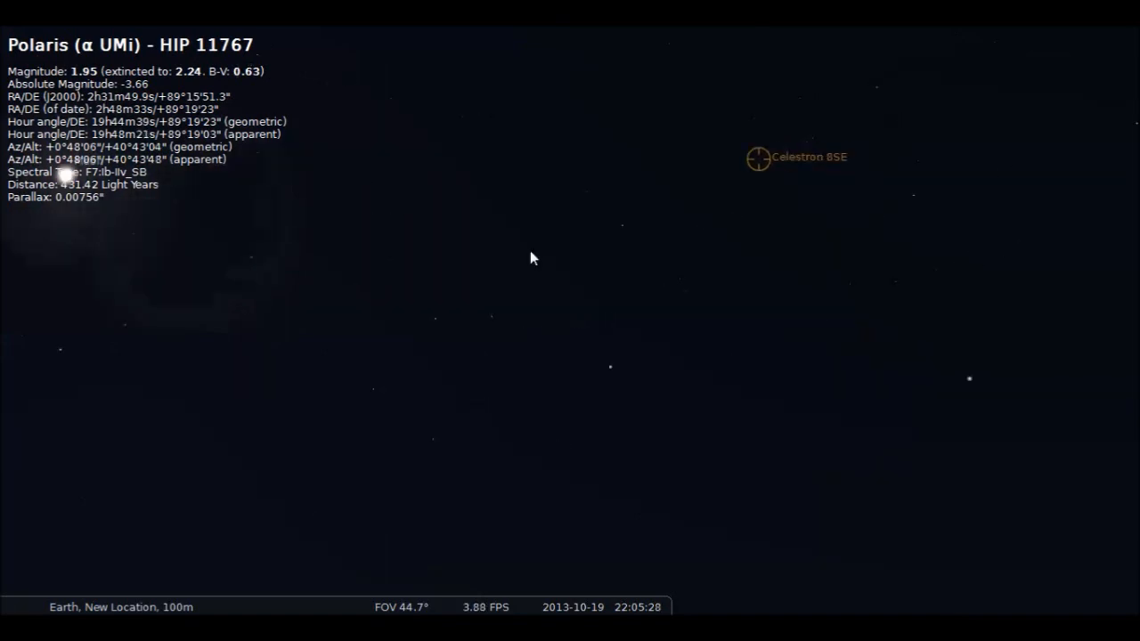
left_click_drag(532, 258, 474, 324)
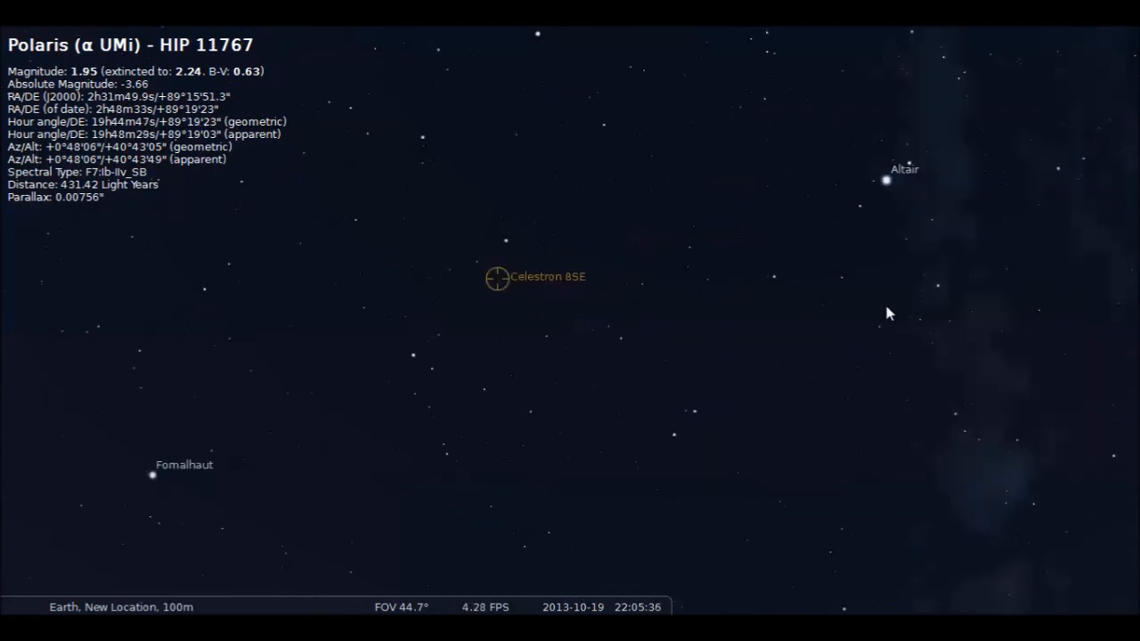
left_click_drag(888, 313, 602, 368)
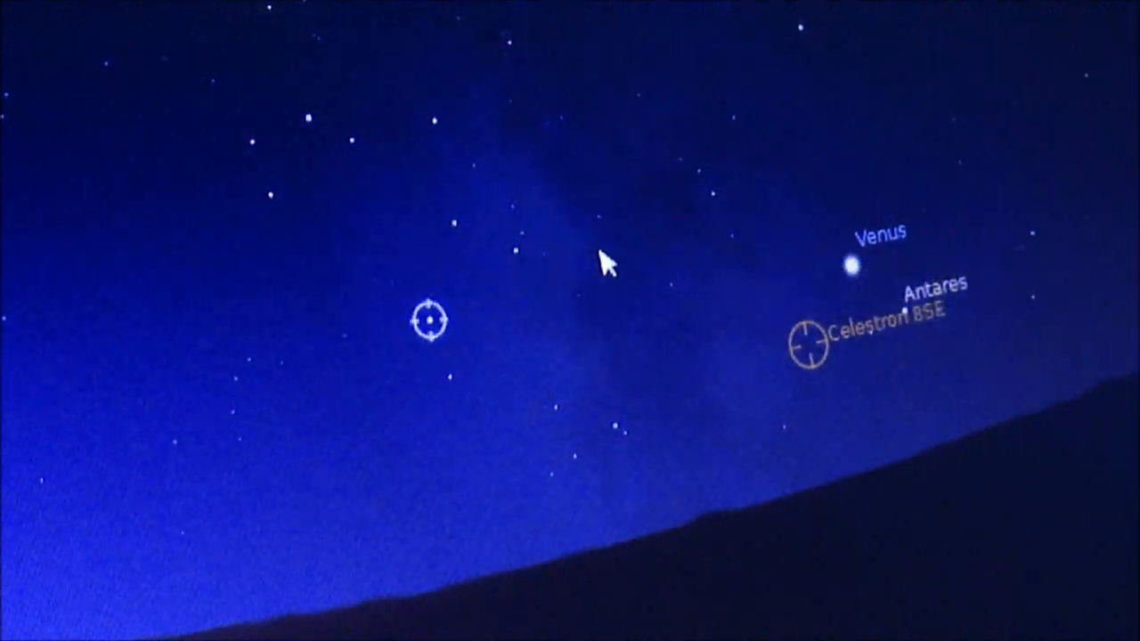
Nudge the view to follow the reticle sliding below Venus and Antares
left_click_drag(801, 347, 641, 419)
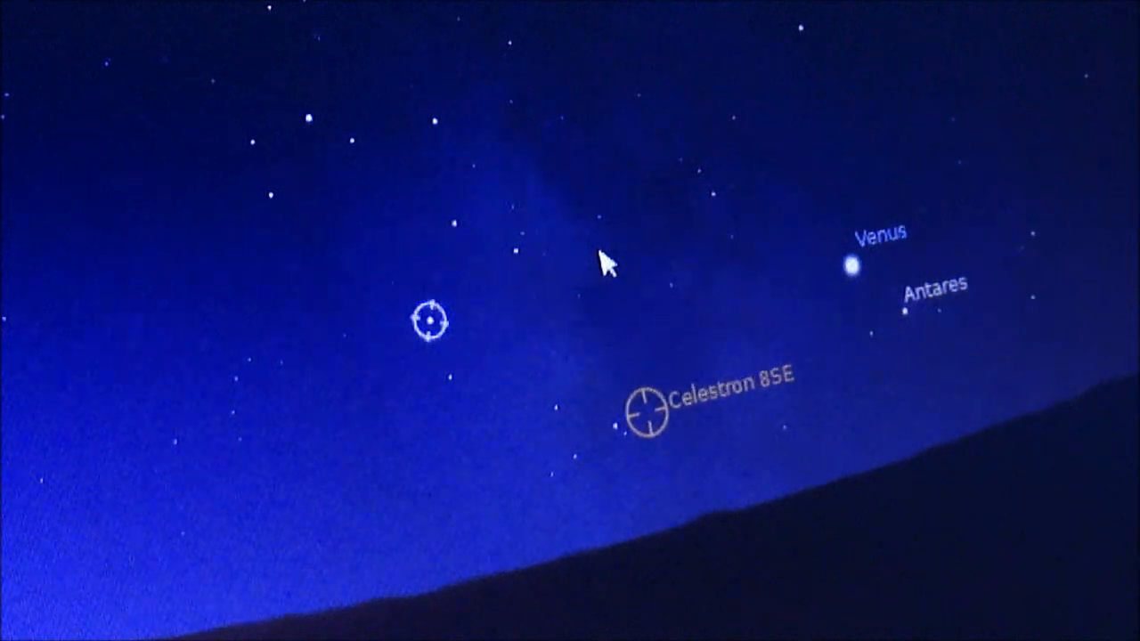